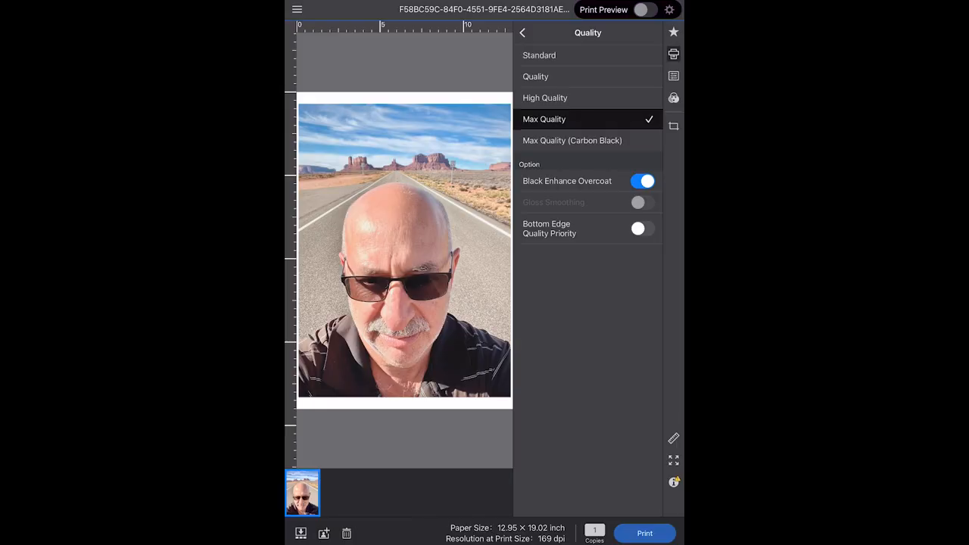
# Step: Turn off Black Enhance Overcoat, keeping Max Quality, and print the photo
pyautogui.click(641, 181)
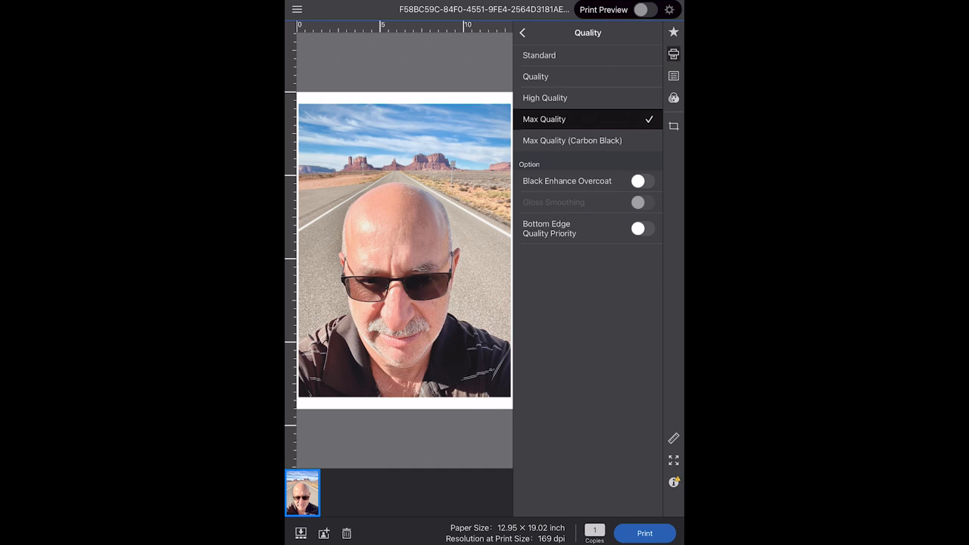
pyautogui.click(645, 533)
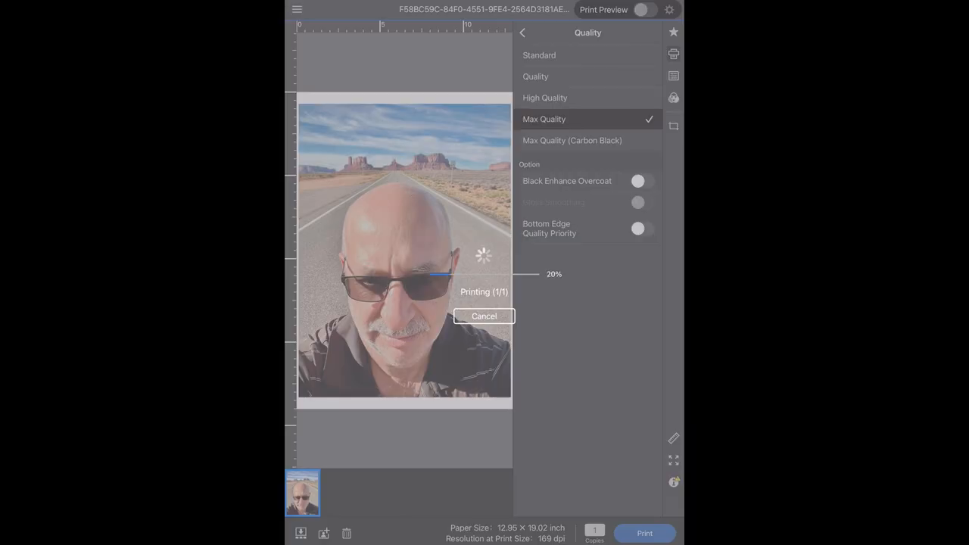